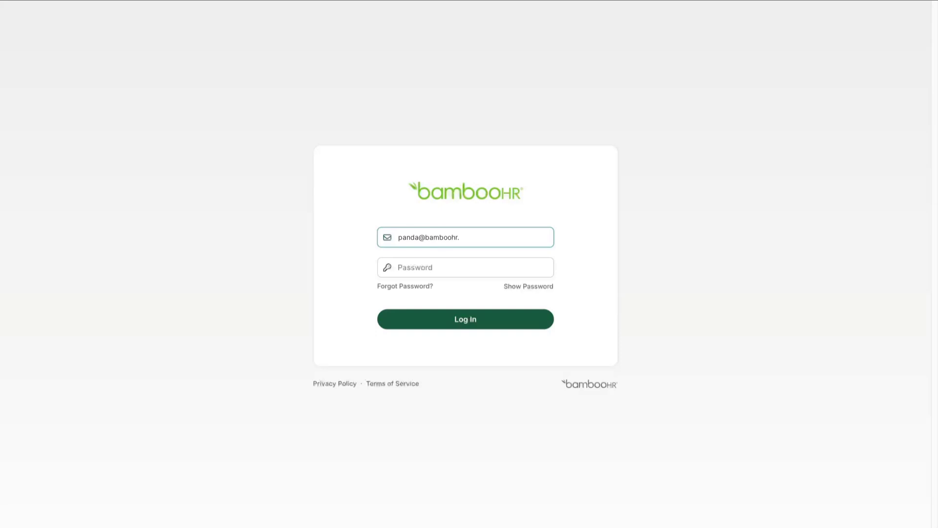
Step: Log in with the entered credentials to reach the home dashboard
{"action": "left_click", "coordinate": [465, 319]}
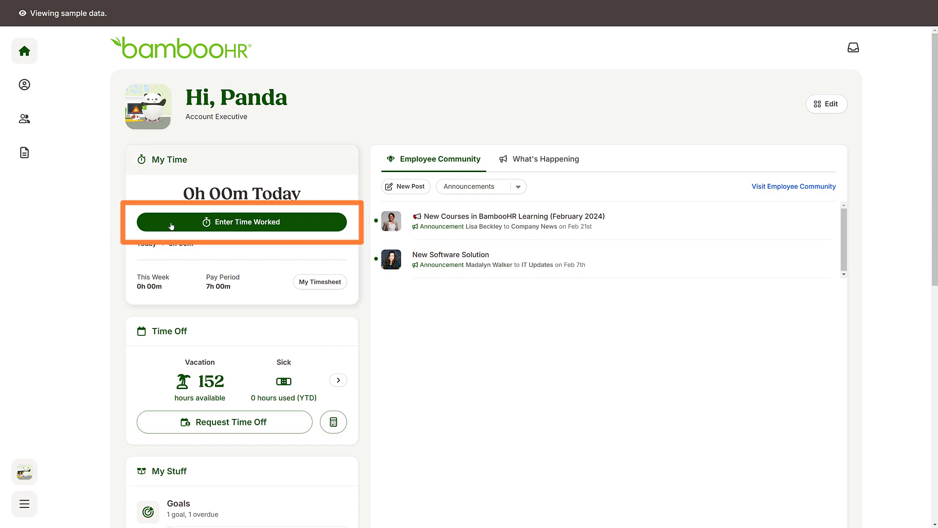
Step: Enter 4 hours for Mon Sep 30 on Community Outreach and add a second blank entry row
{"action": "left_click", "coordinate": [242, 222]}
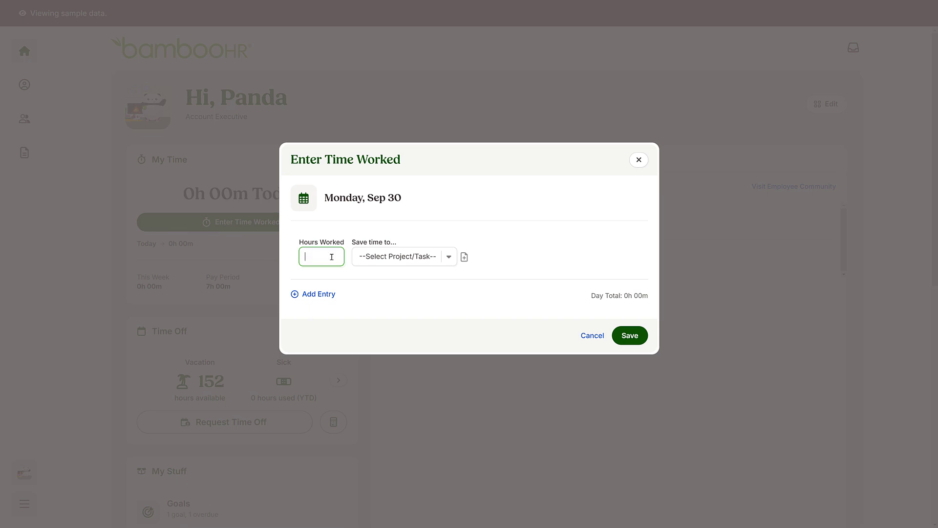
{"action": "type", "text": "4"}
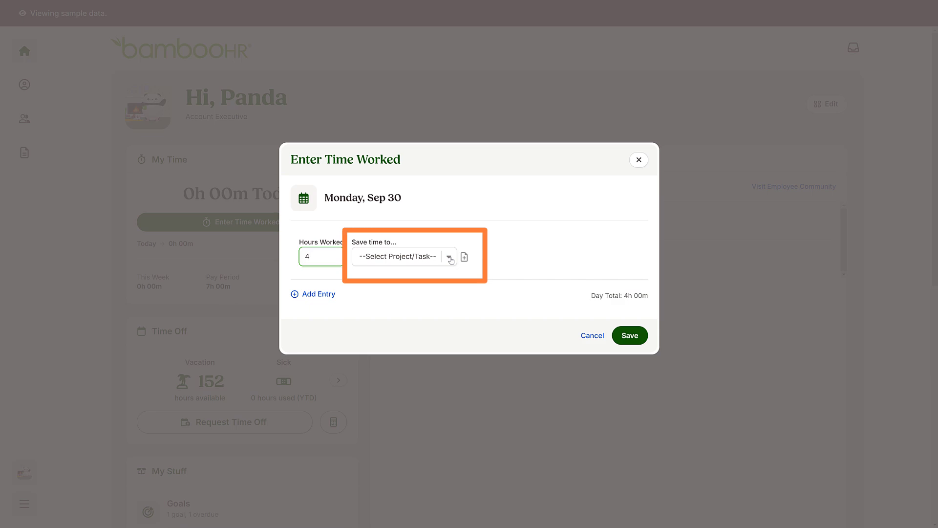
{"action": "left_click", "coordinate": [404, 256]}
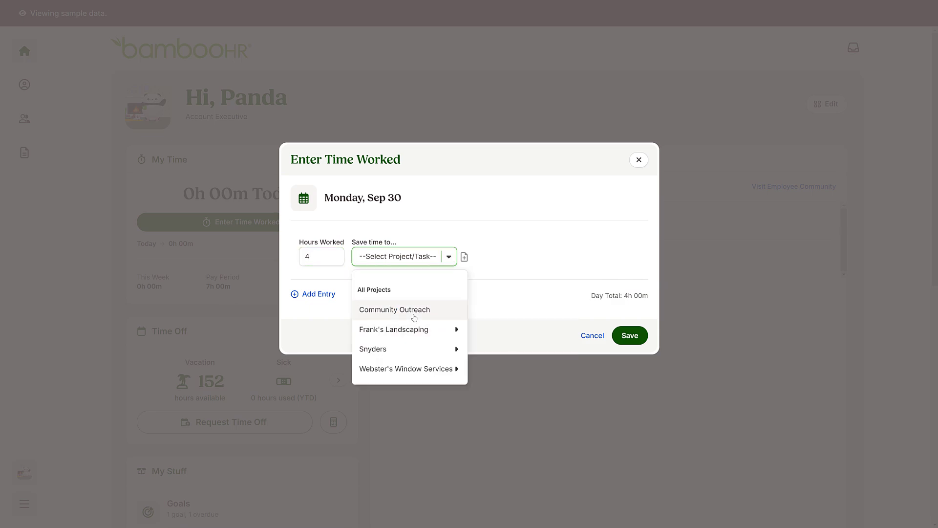
{"action": "left_click", "coordinate": [394, 310]}
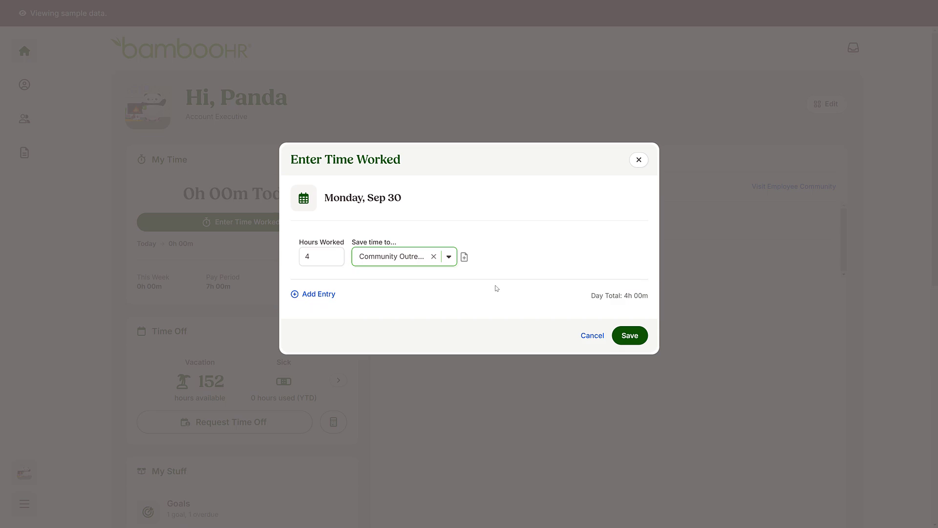
{"action": "left_click", "coordinate": [313, 293]}
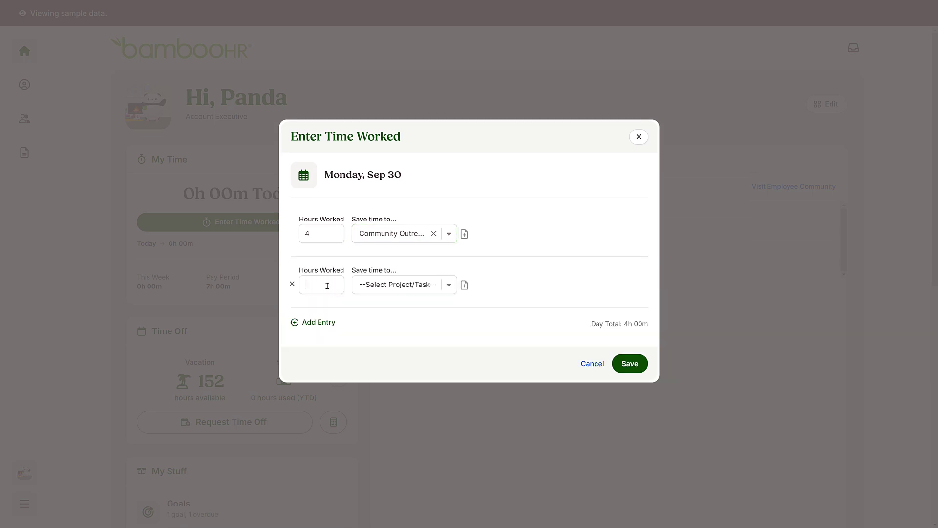
Step: Give the second Sep 30 entry 3 hours and save both, totalling 7 hours
{"action": "type", "text": "3"}
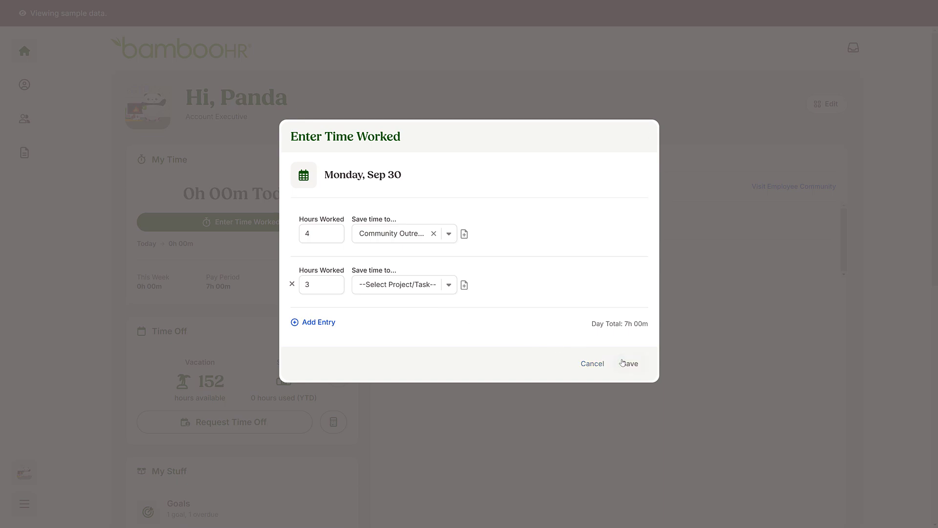
{"action": "left_click", "coordinate": [629, 364]}
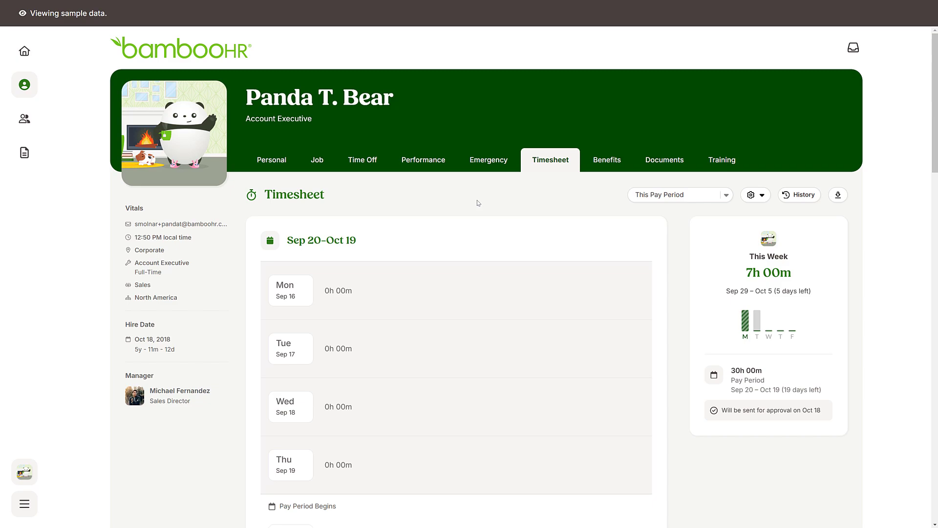
Step: Show the employee's pay-period timesheet with Mon Sep 30 at 7h 00m in view
{"action": "left_click", "coordinate": [550, 160]}
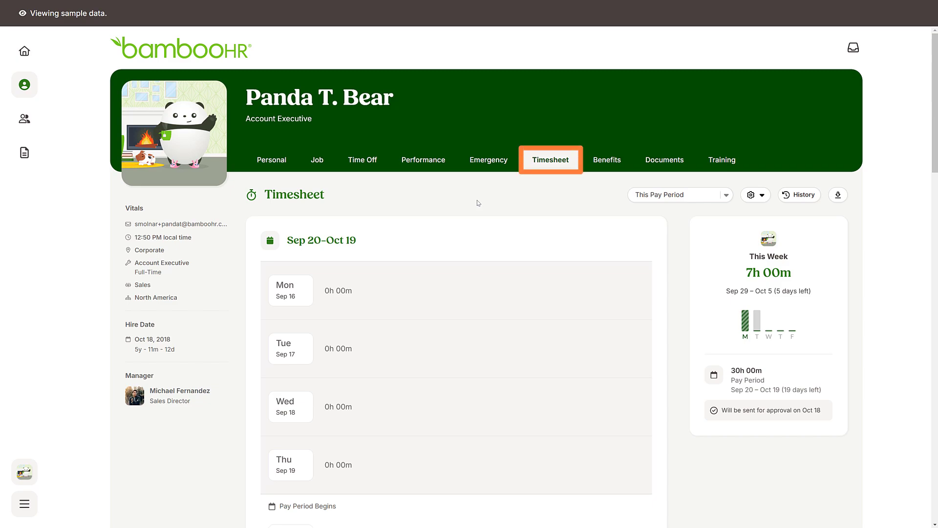
{"action": "left_click", "coordinate": [550, 159]}
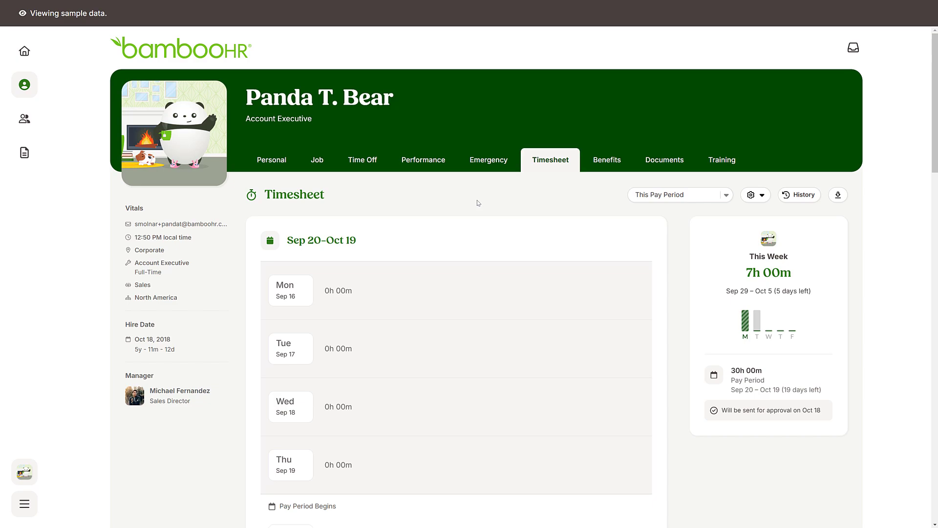
{"action": "scroll", "scroll_direction": "down", "scroll_amount": 3}
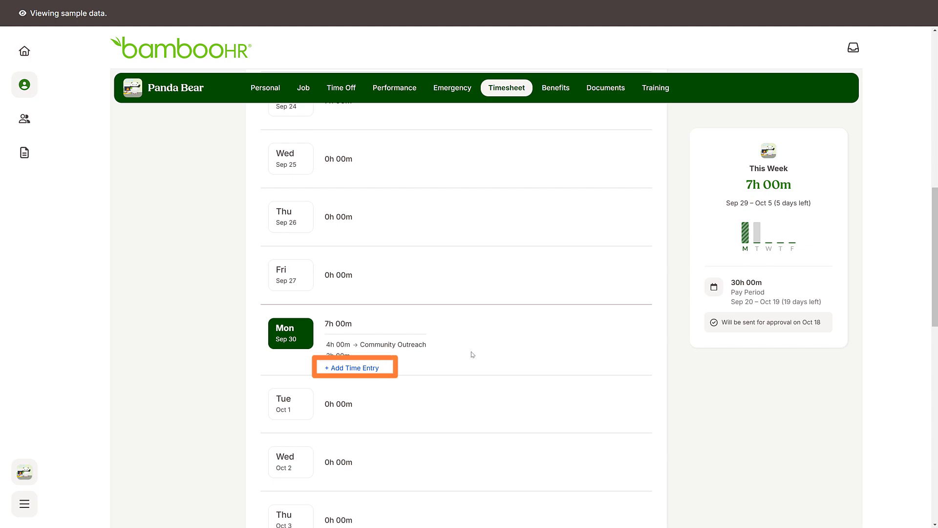
Step: Add and save a 2-hour Community Outreach entry for Mon Sep 30, reaching 9h 00m
{"action": "left_click", "coordinate": [352, 367]}
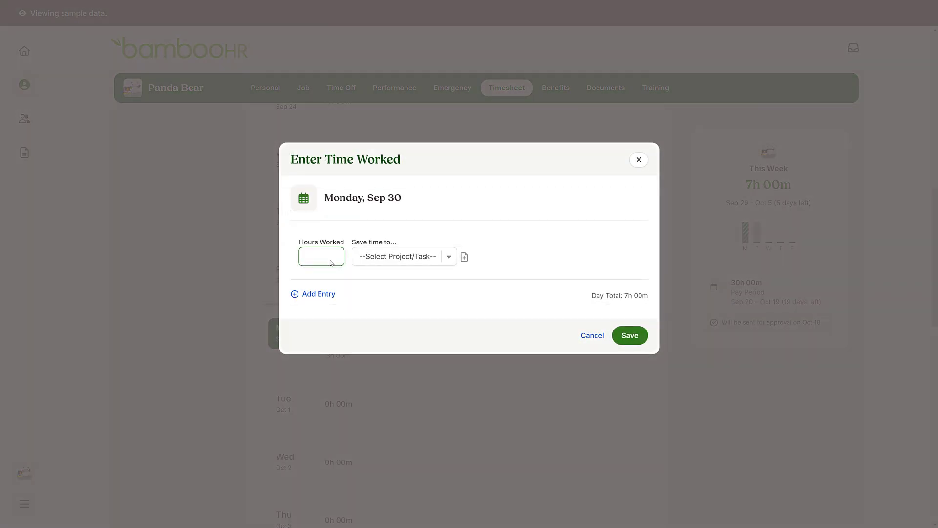
{"action": "type", "text": "2"}
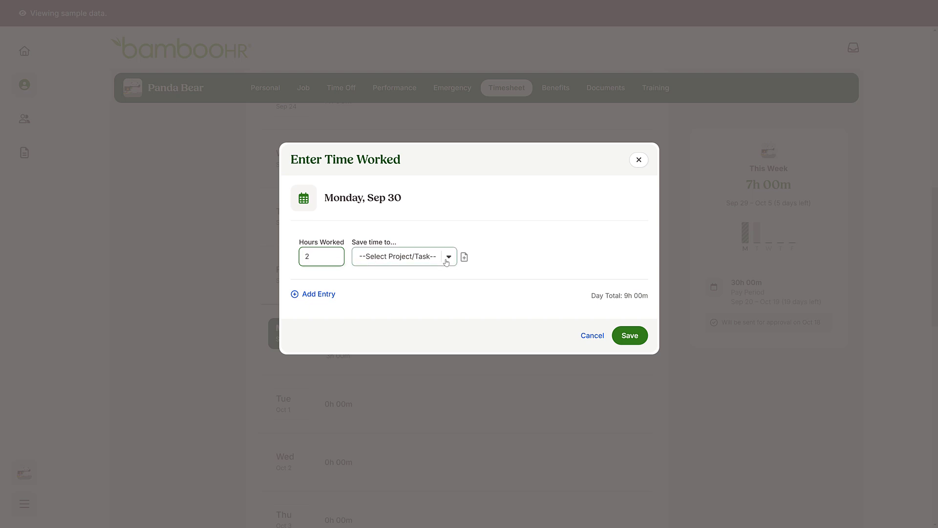
{"action": "left_click", "coordinate": [397, 256]}
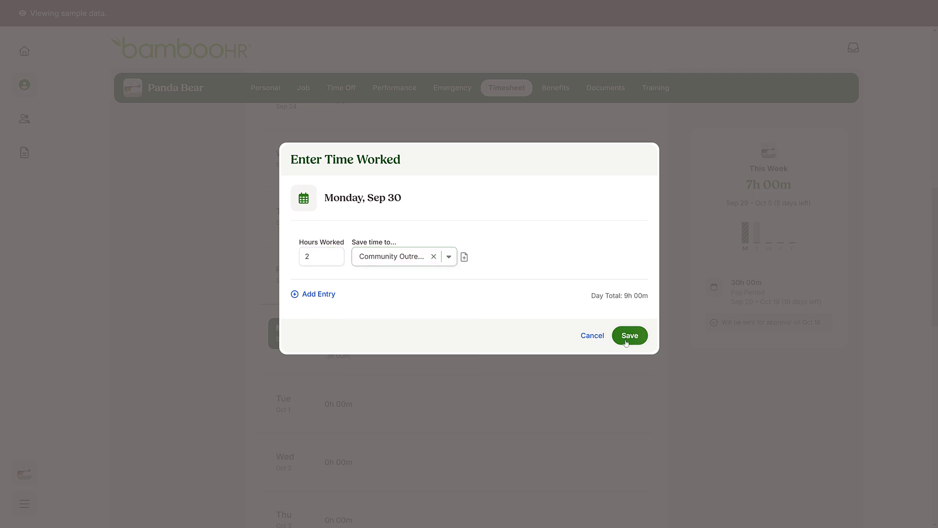
{"action": "left_click", "coordinate": [628, 335]}
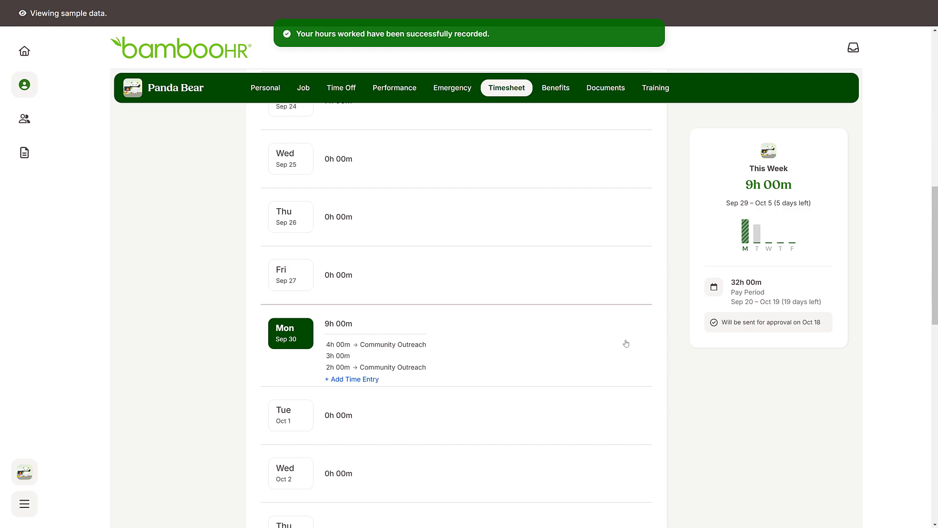